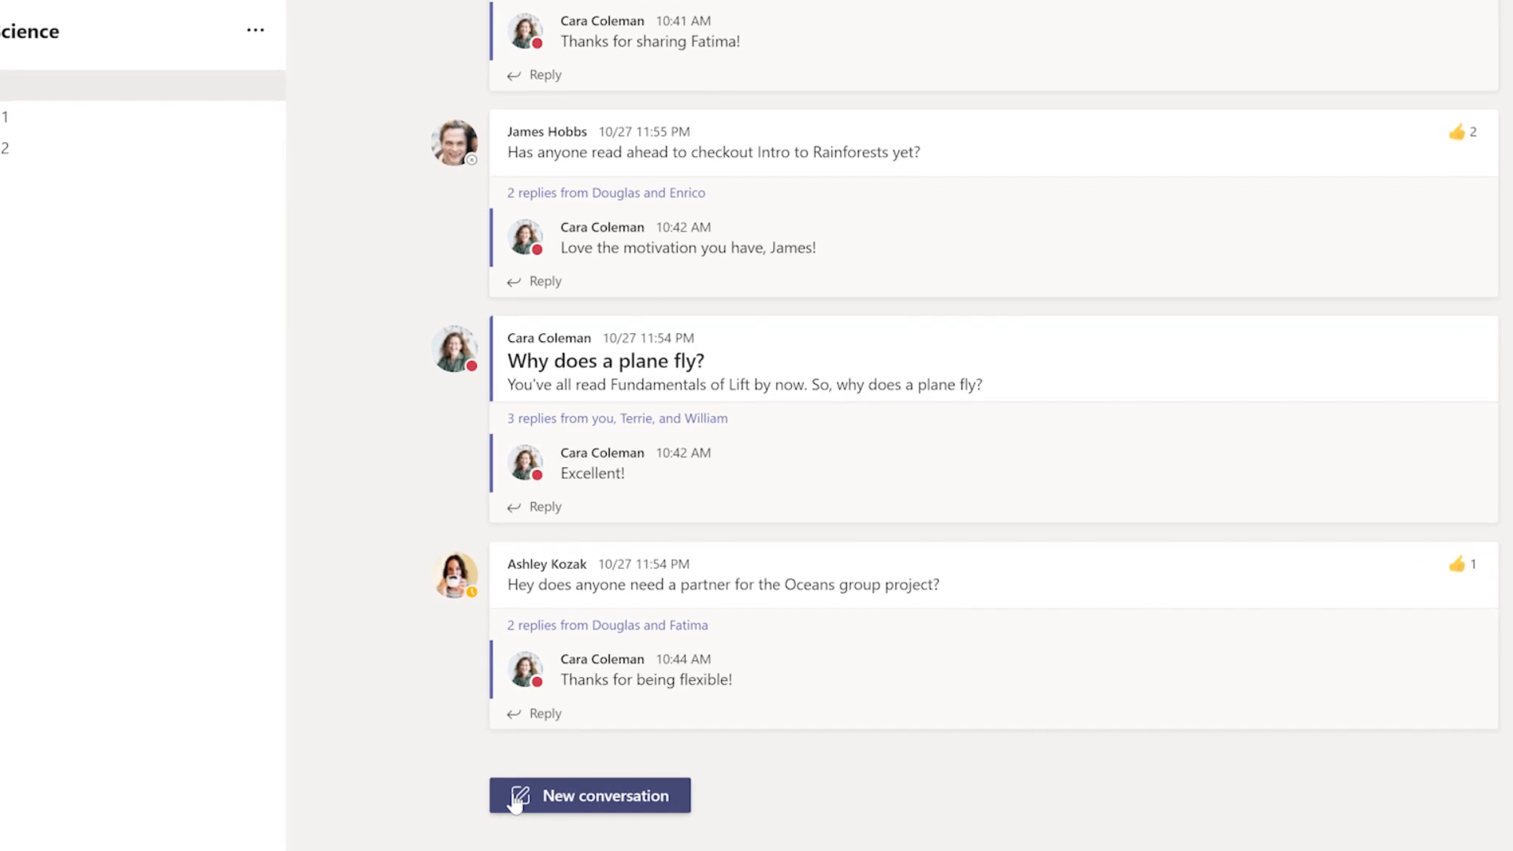
Step: Begin a new conversation in the class channel
click(589, 794)
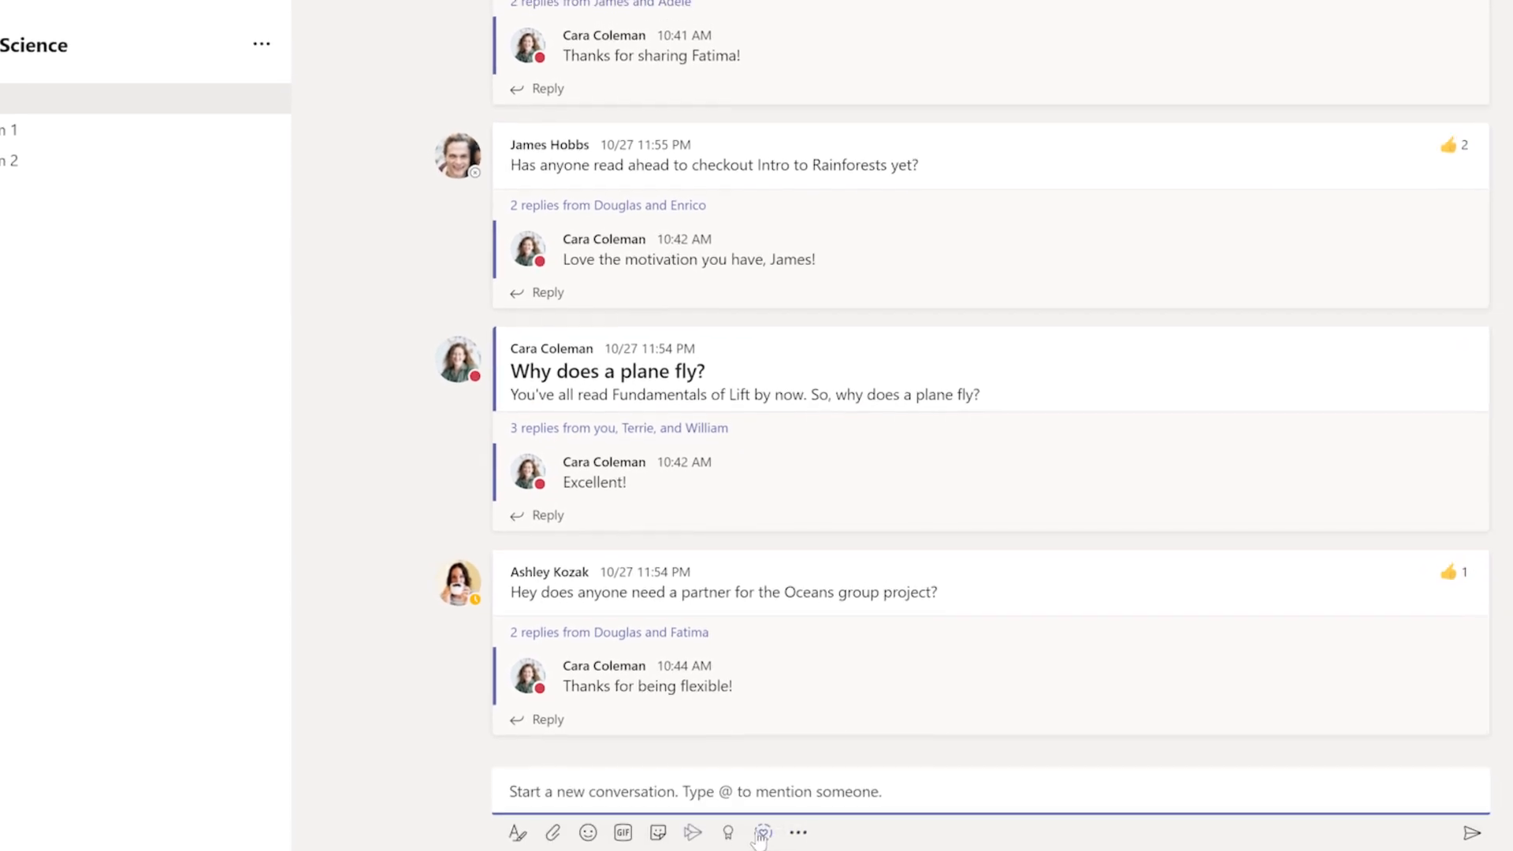
Step: Post a Public, Send now, Does not repeat Reflect check-in asking how the class felt about this week
click(761, 833)
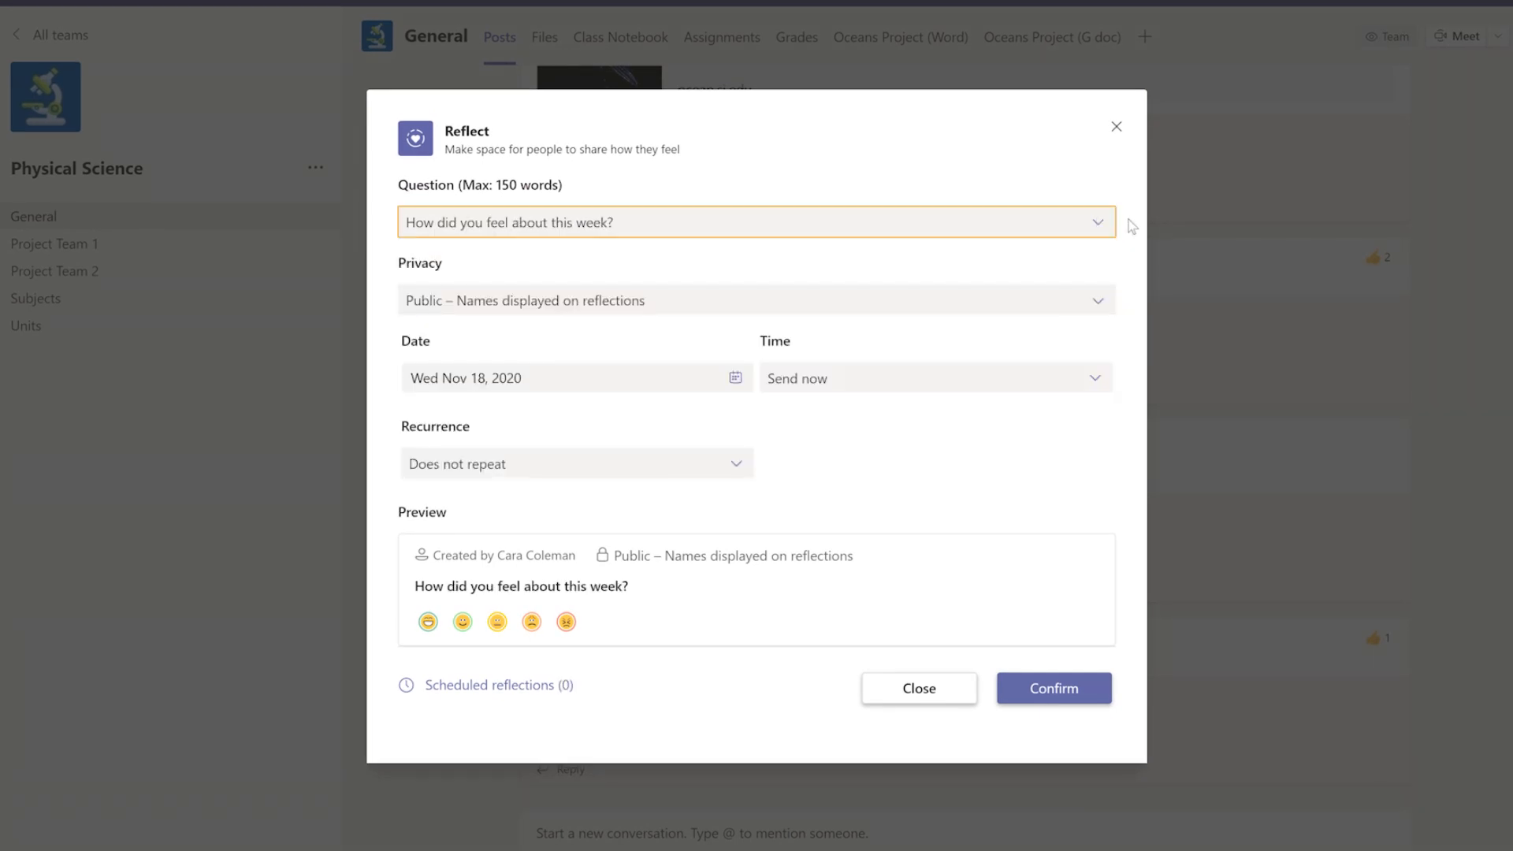
click(755, 300)
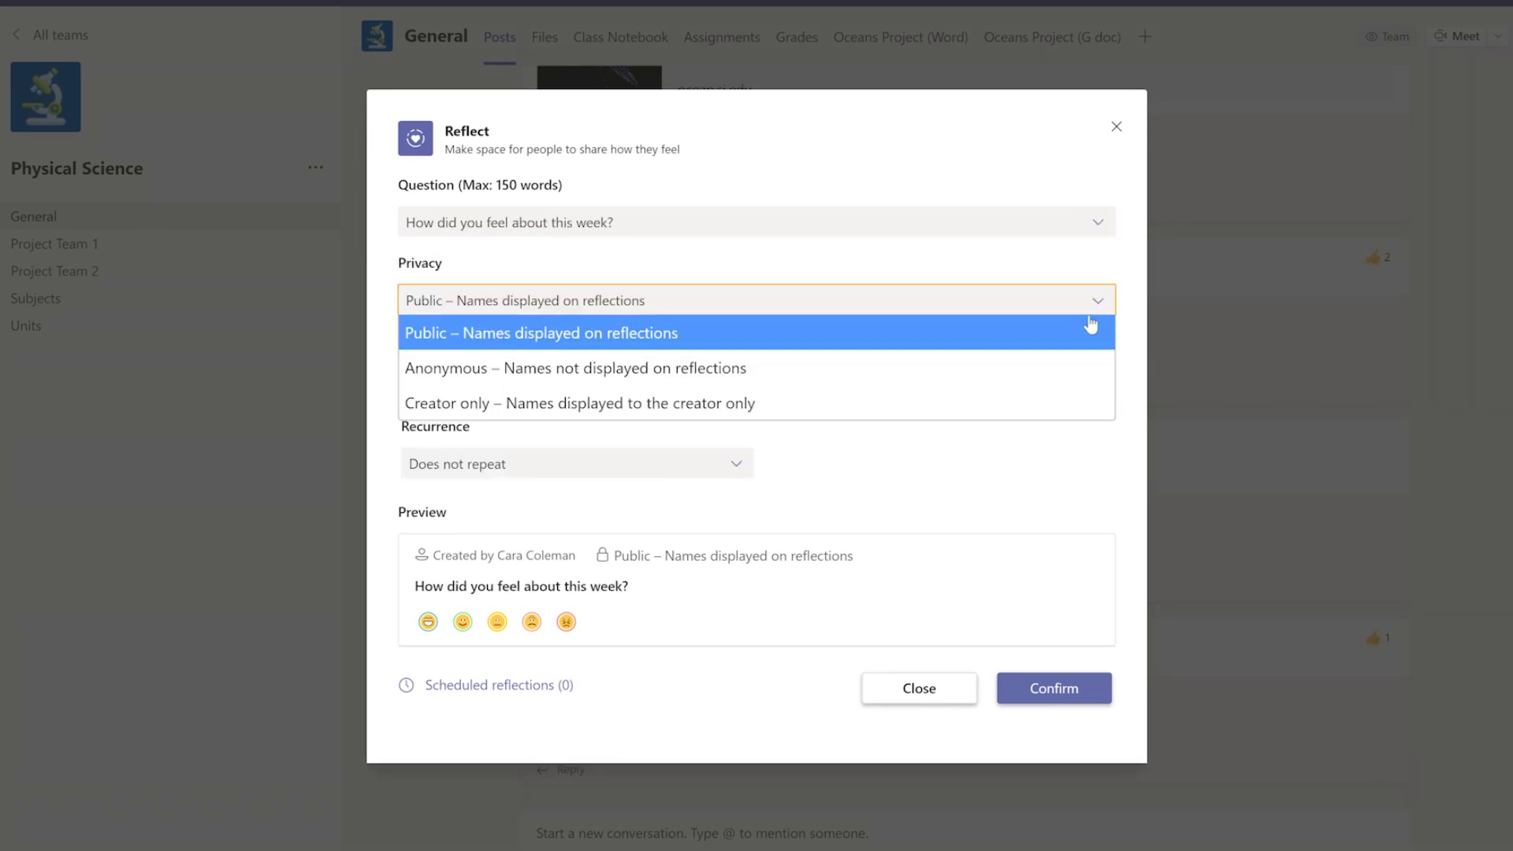
mouse_move(1091, 323)
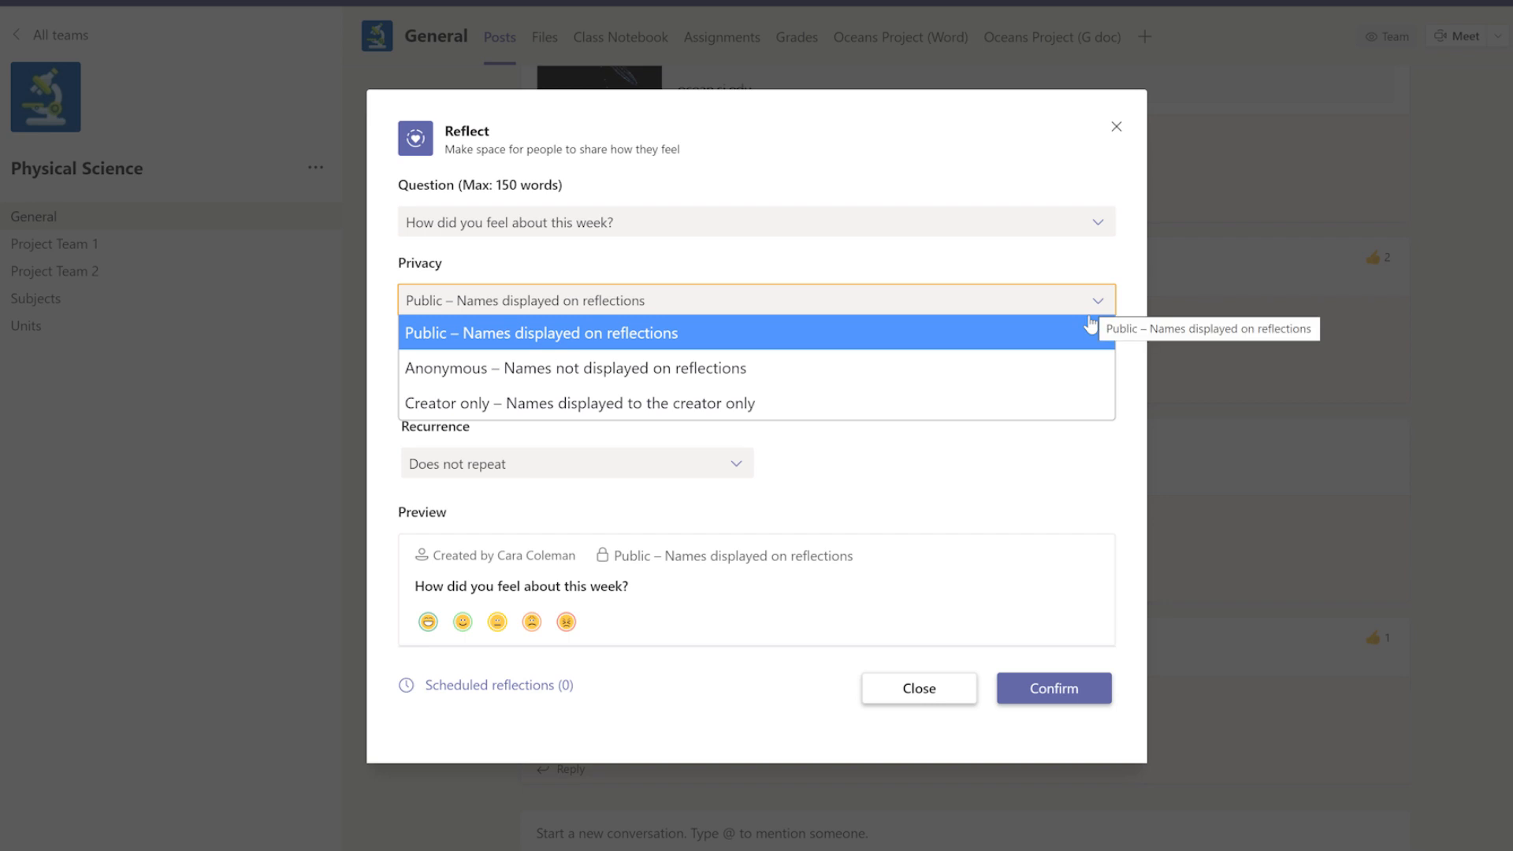
mouse_move(755, 367)
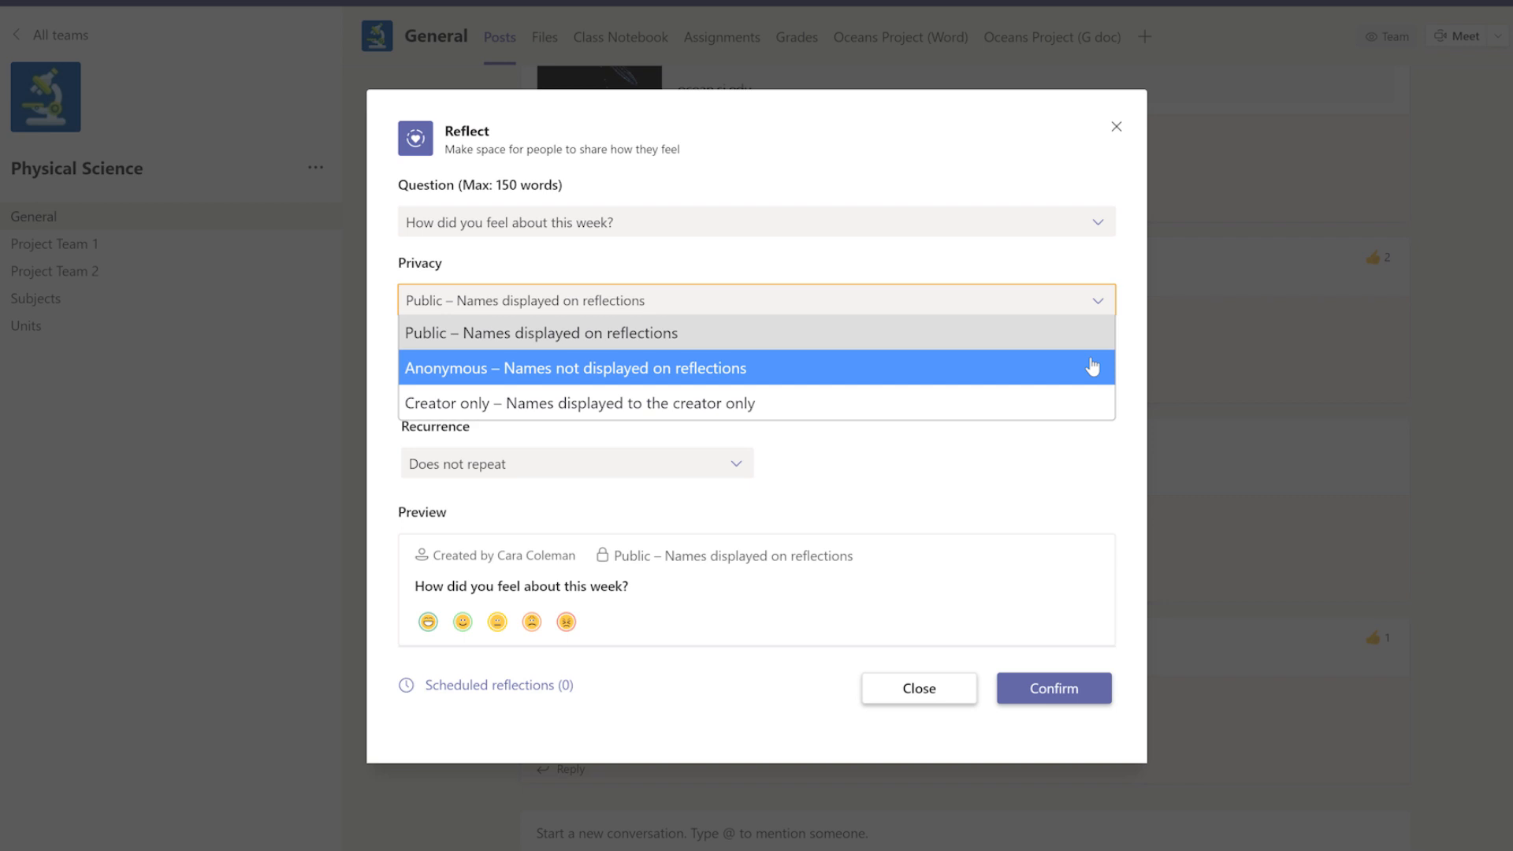
mouse_move(1094, 404)
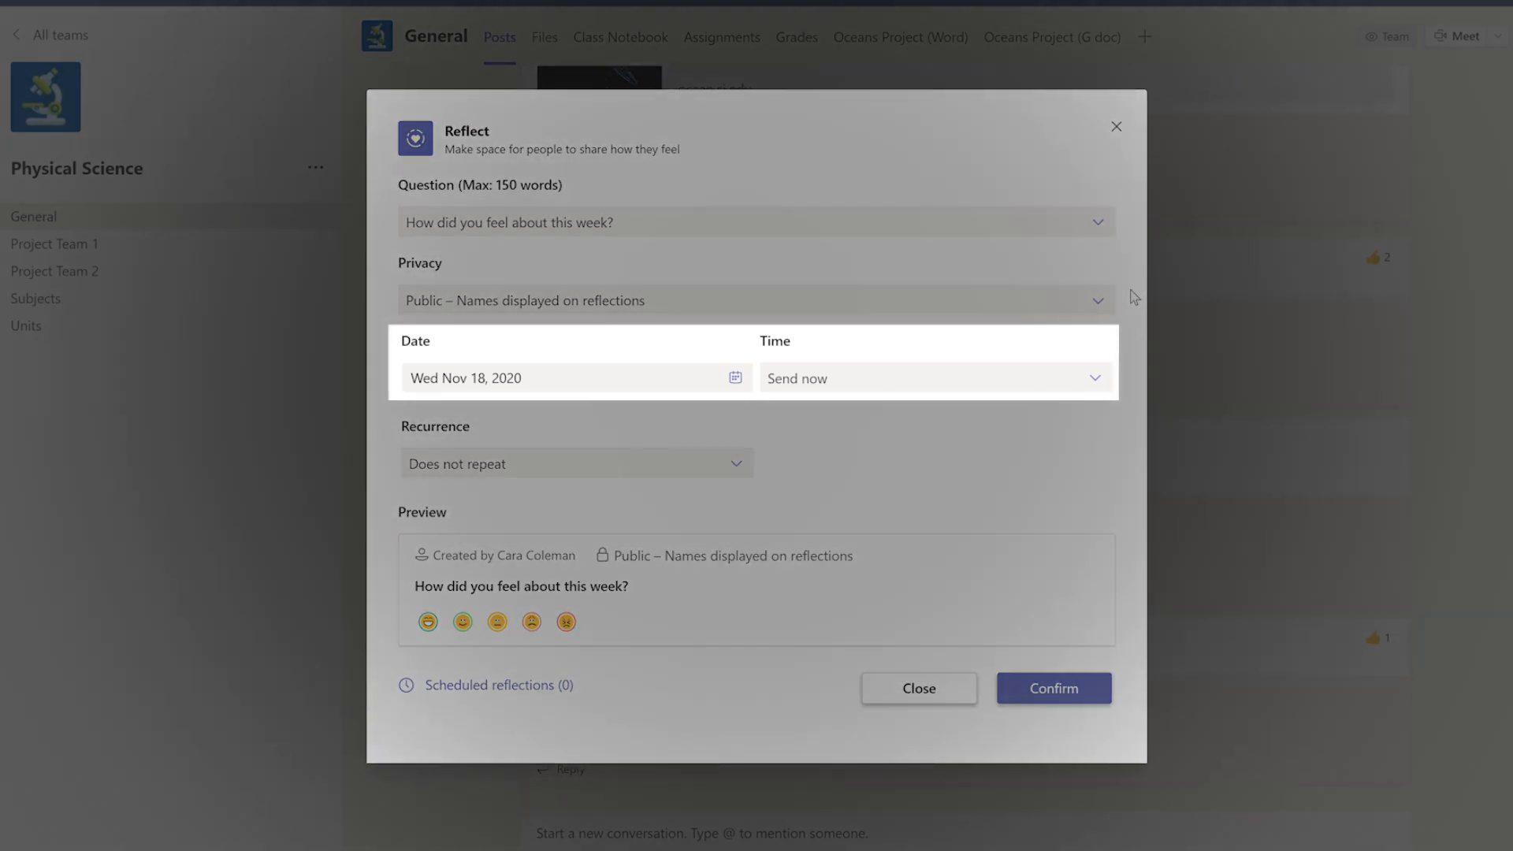
click(575, 463)
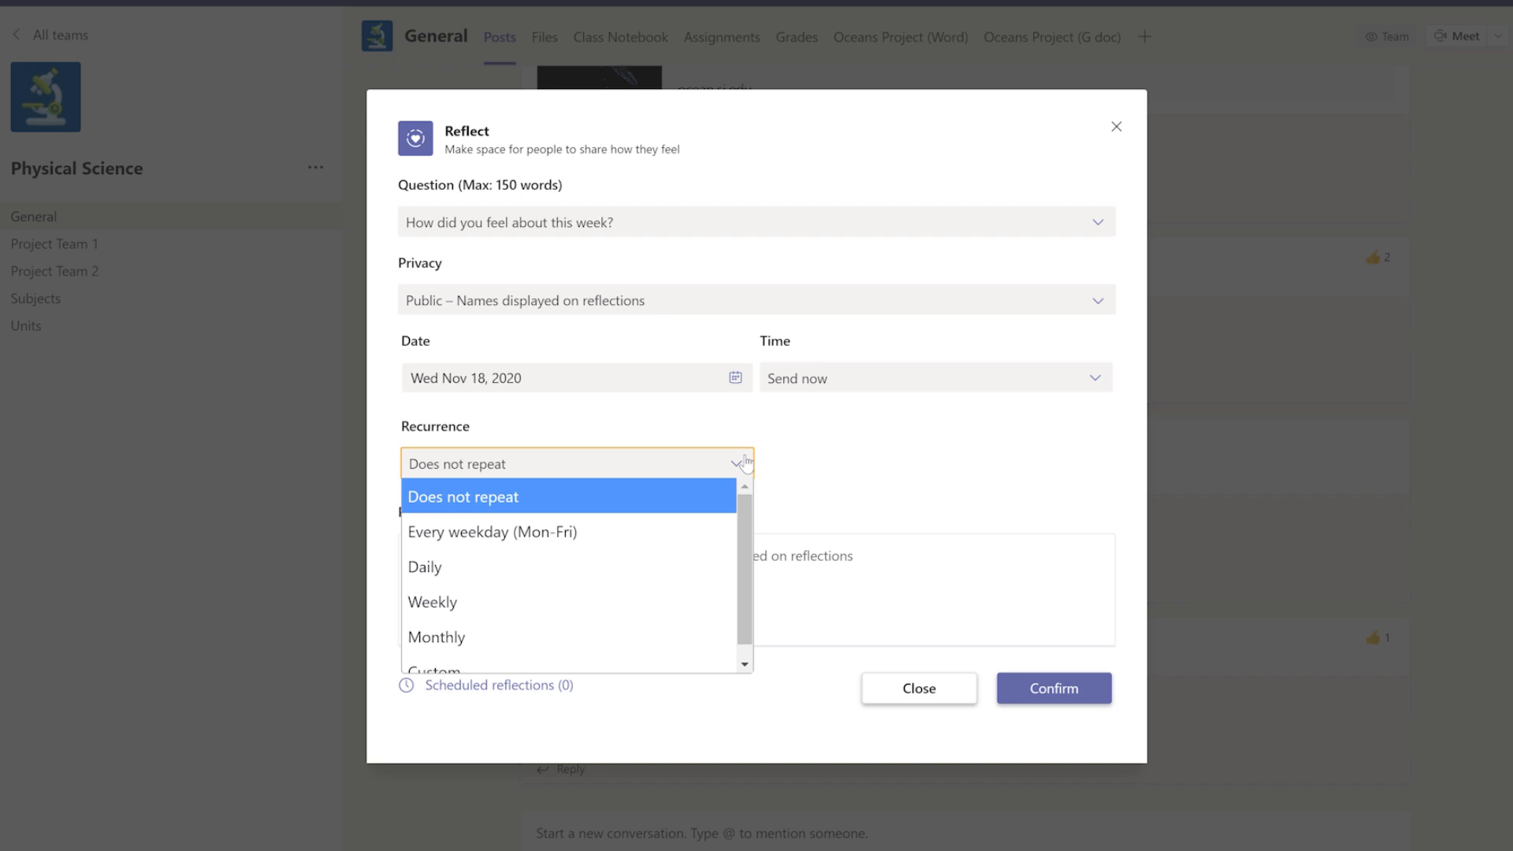
click(462, 497)
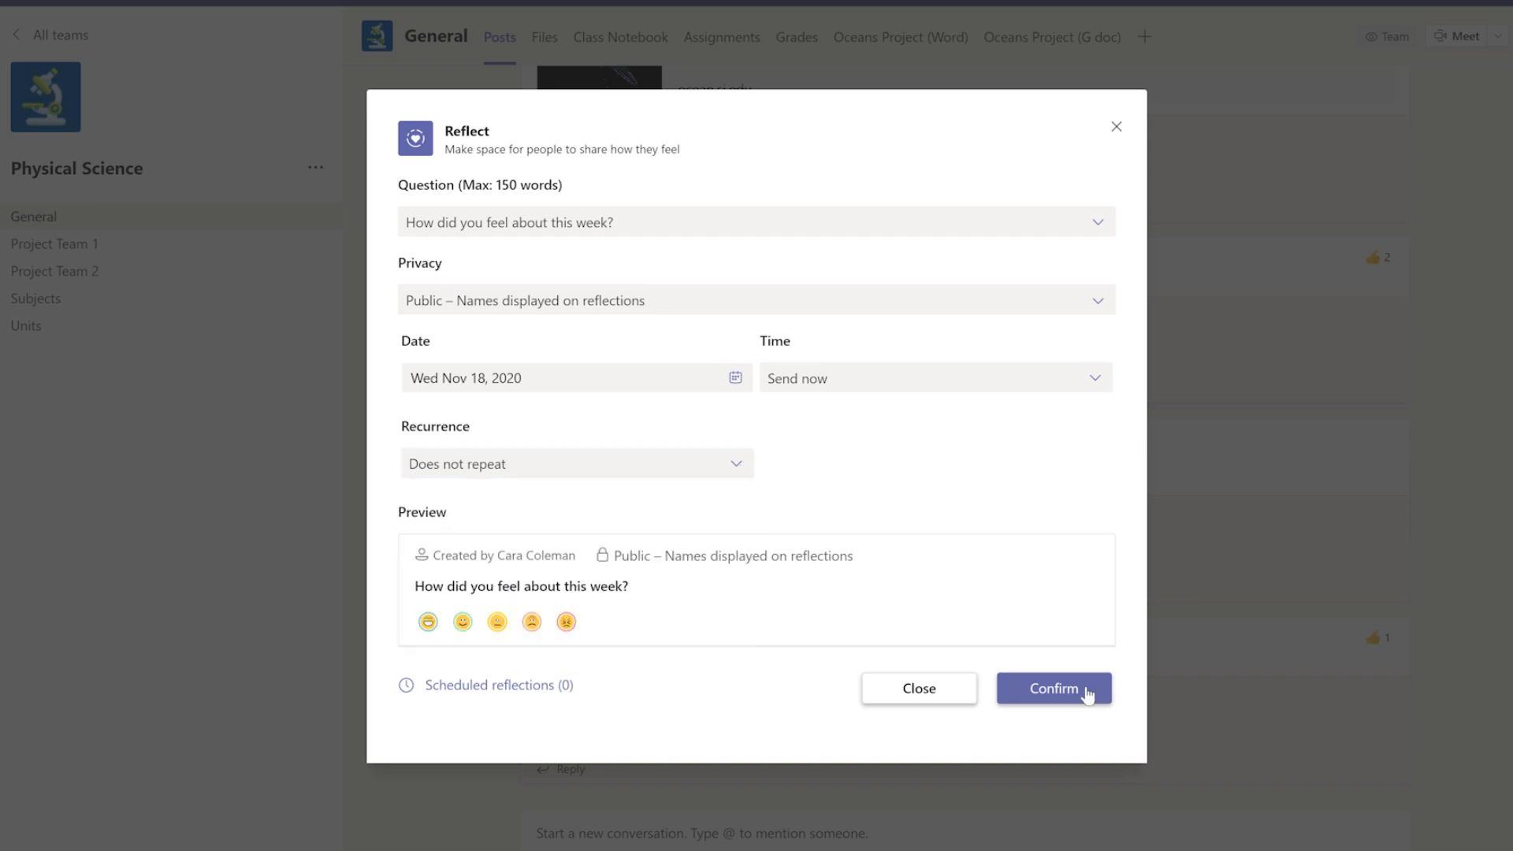
click(1052, 688)
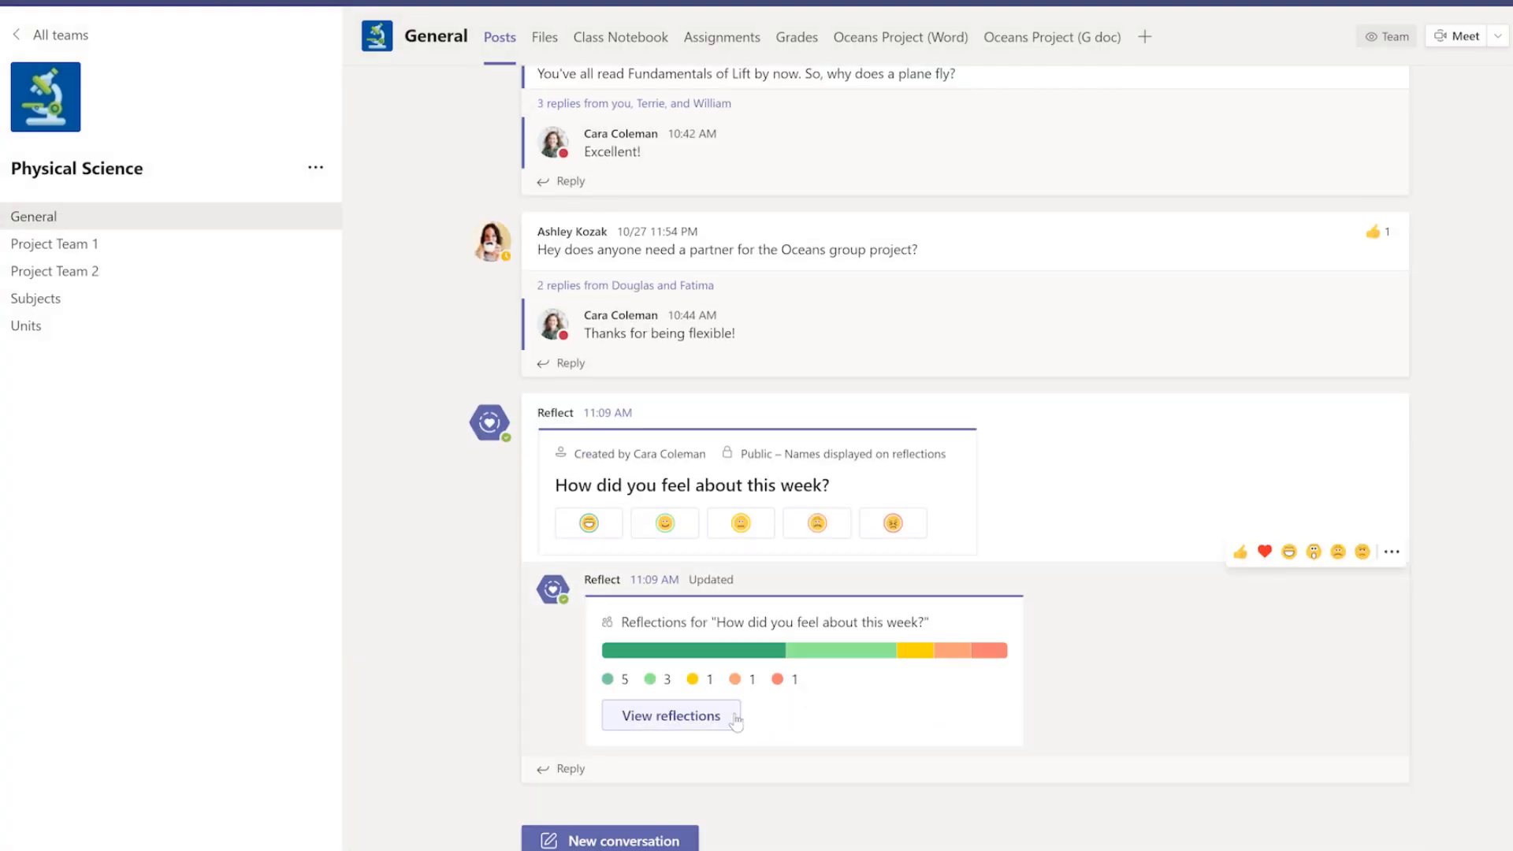
Step: View the detailed reflection responses under the check-in
click(671, 716)
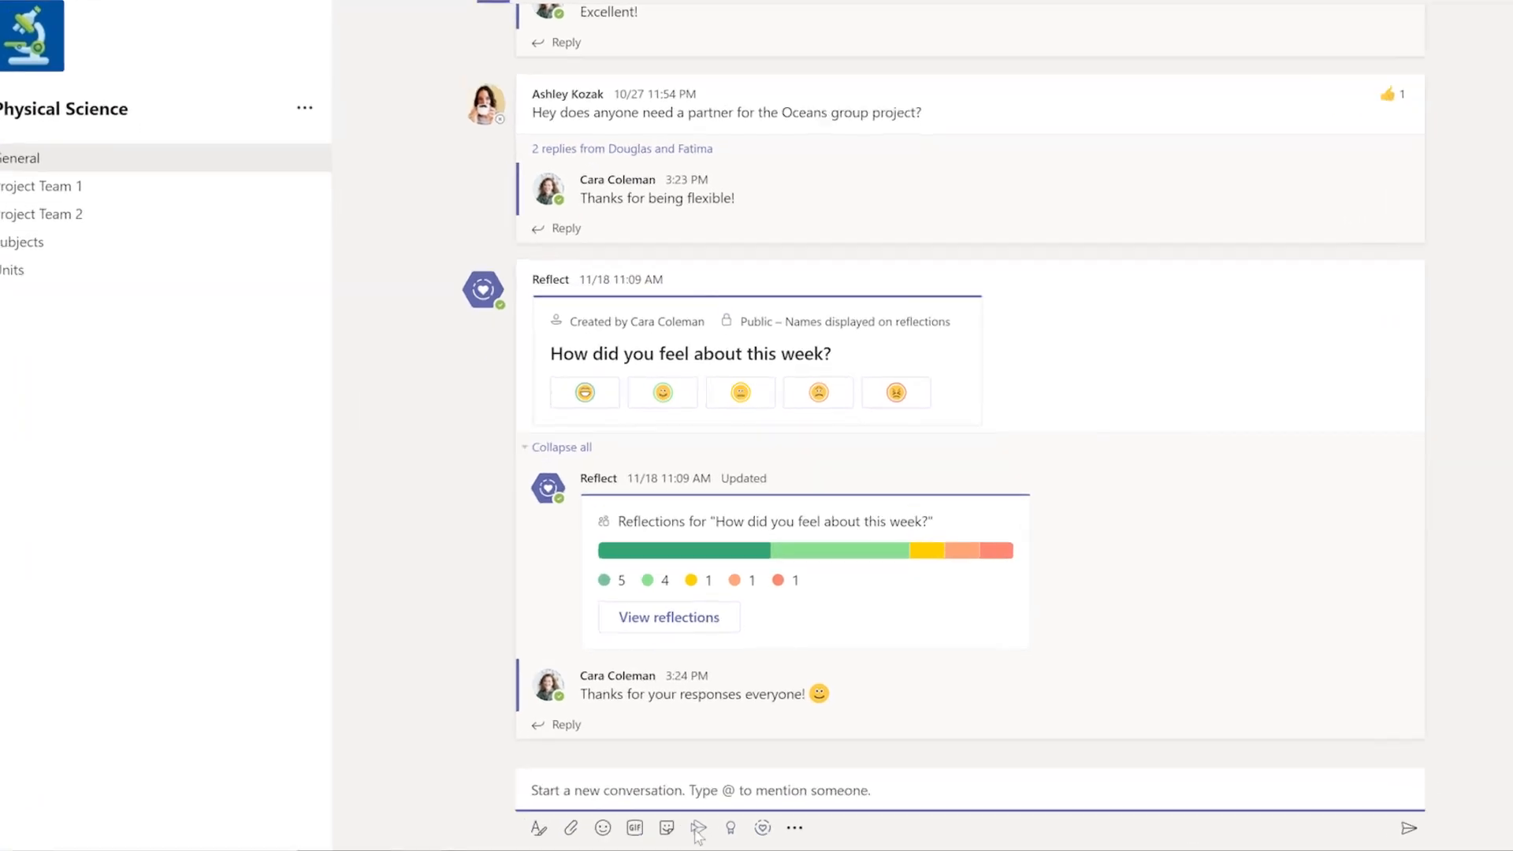
mouse_move(729, 827)
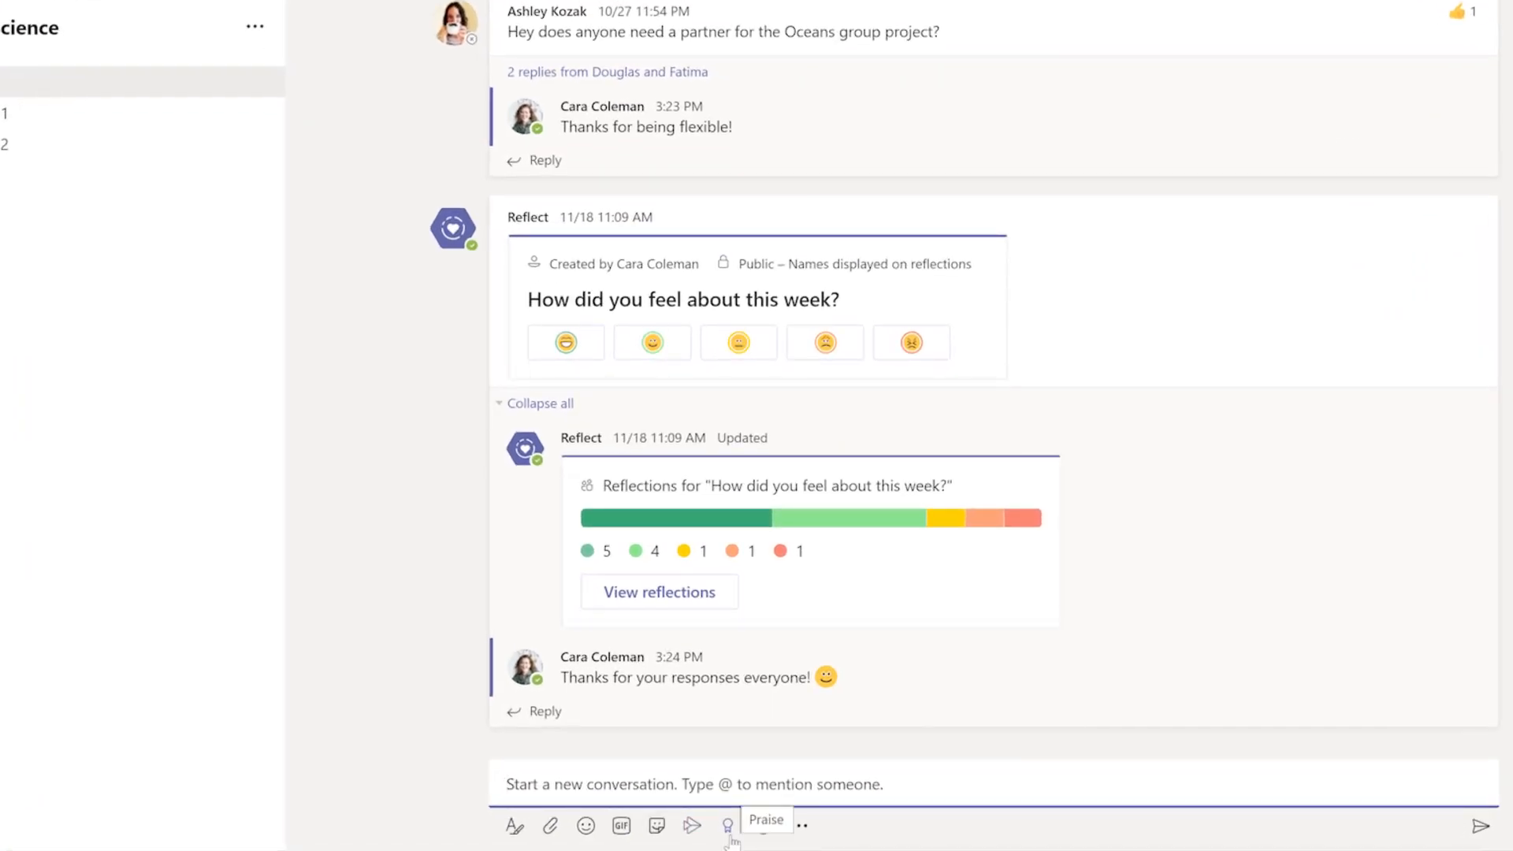
Step: Send a Self-Management praise badge with the note 'Great work'
click(727, 824)
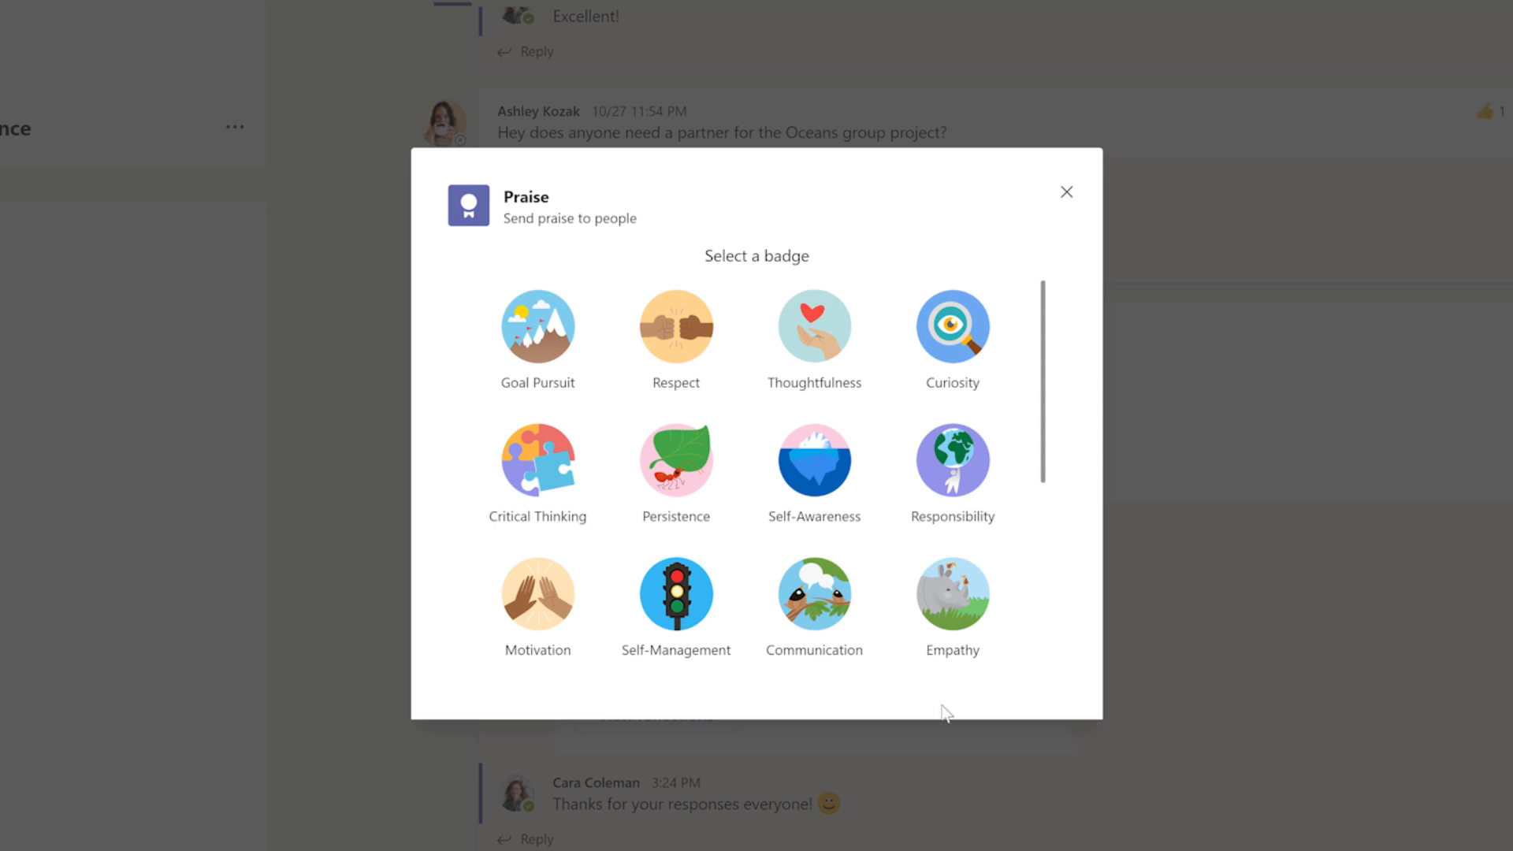
mouse_move(813, 605)
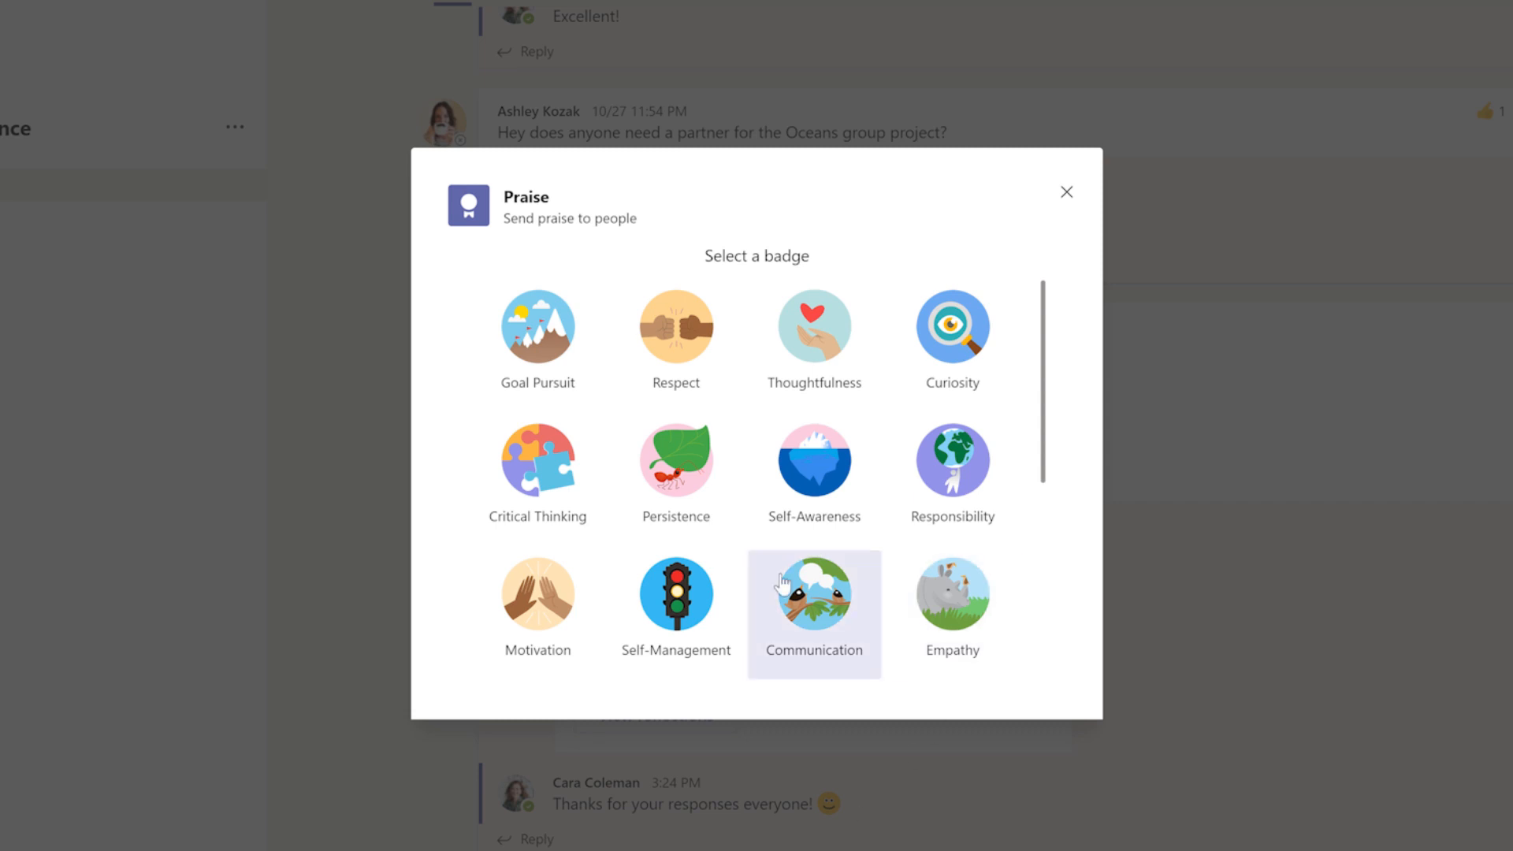
mouse_move(676, 613)
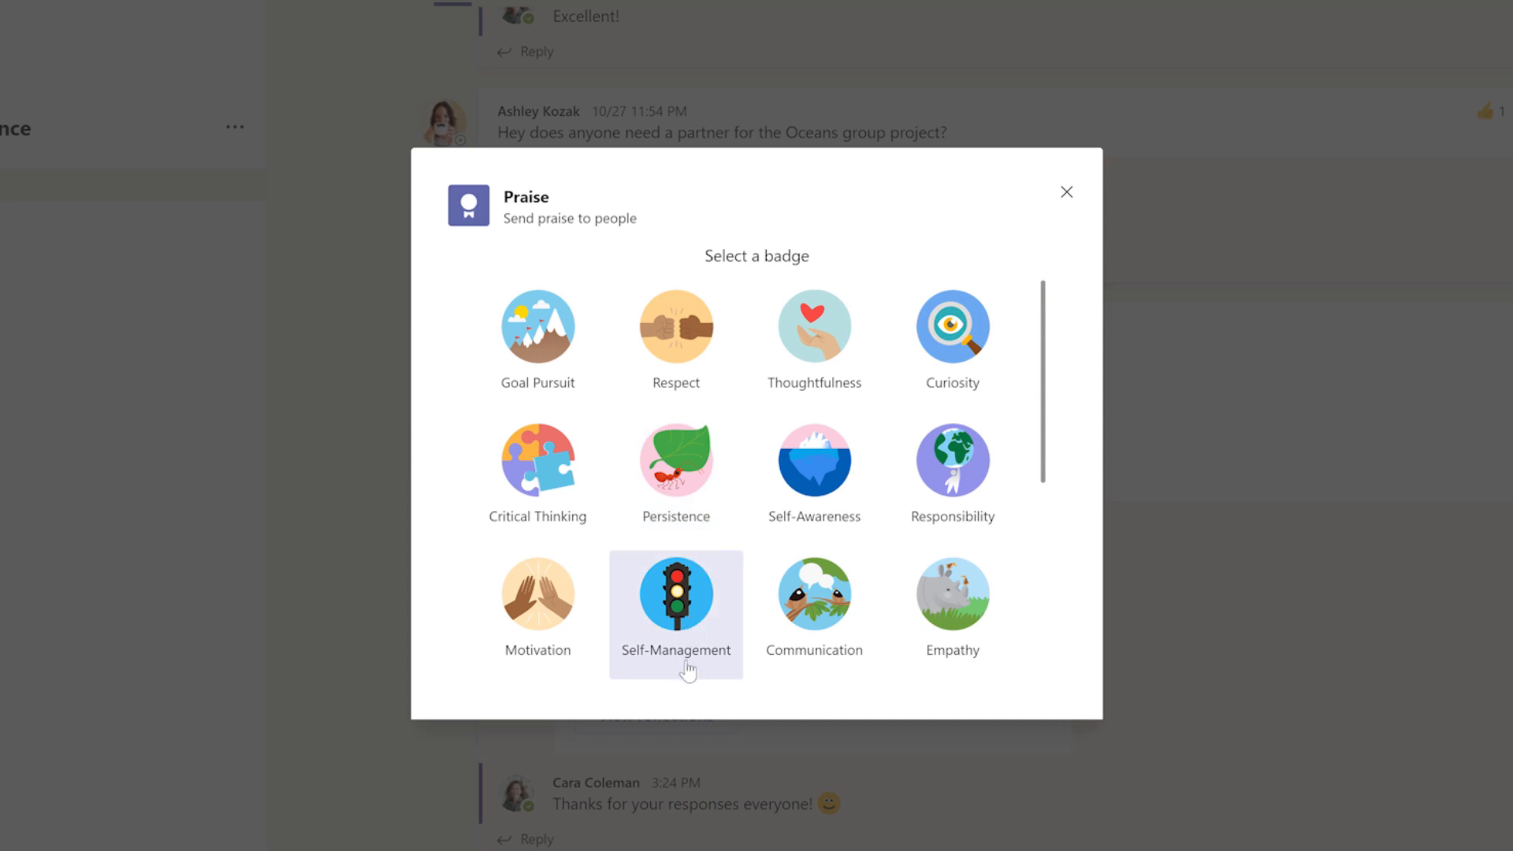
click(677, 595)
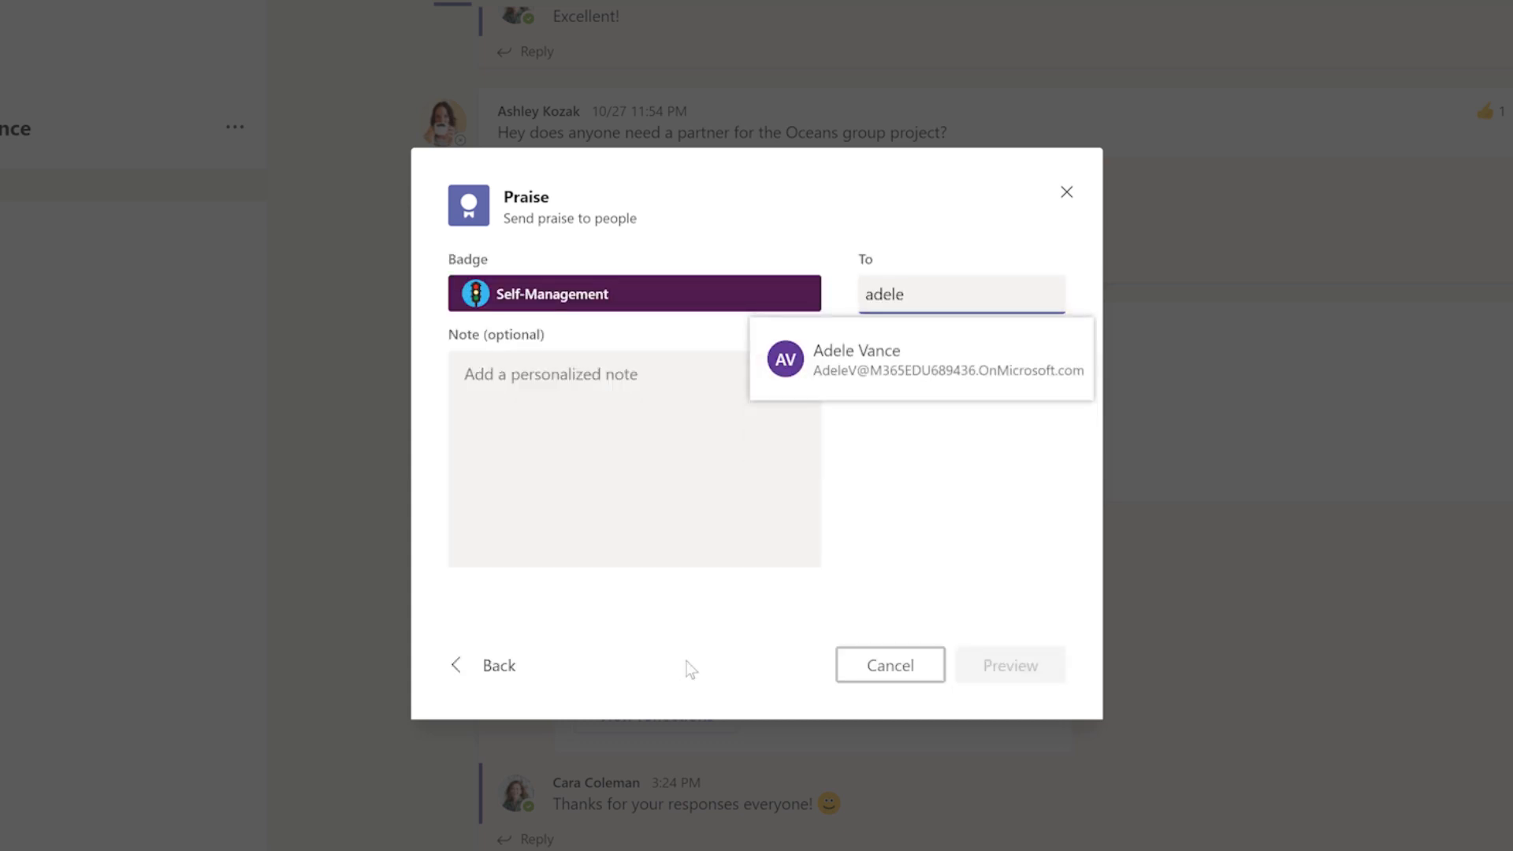
text(Great work)
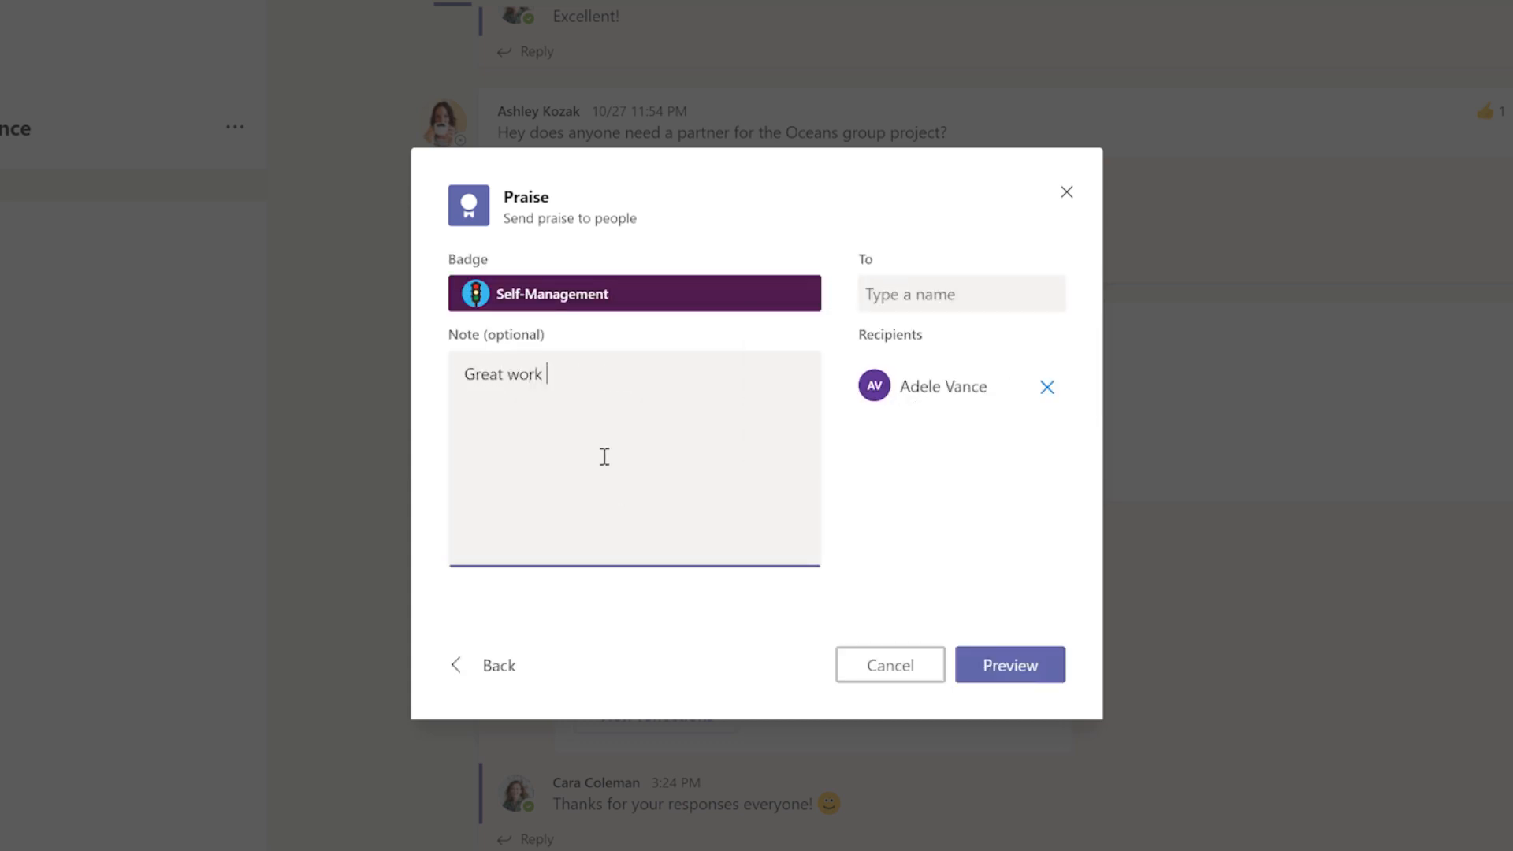
click(1008, 665)
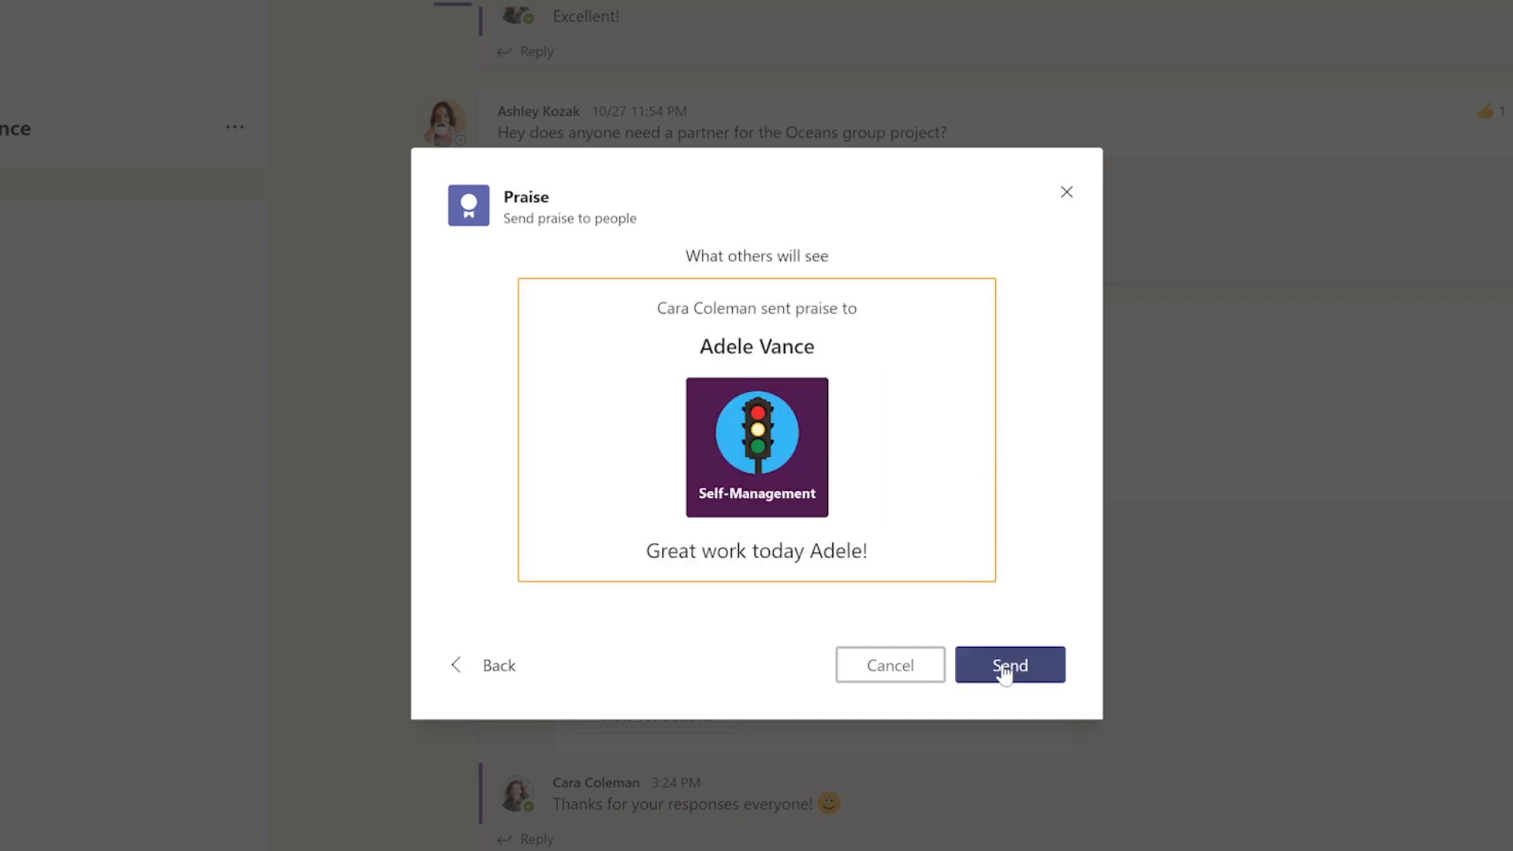
click(1009, 666)
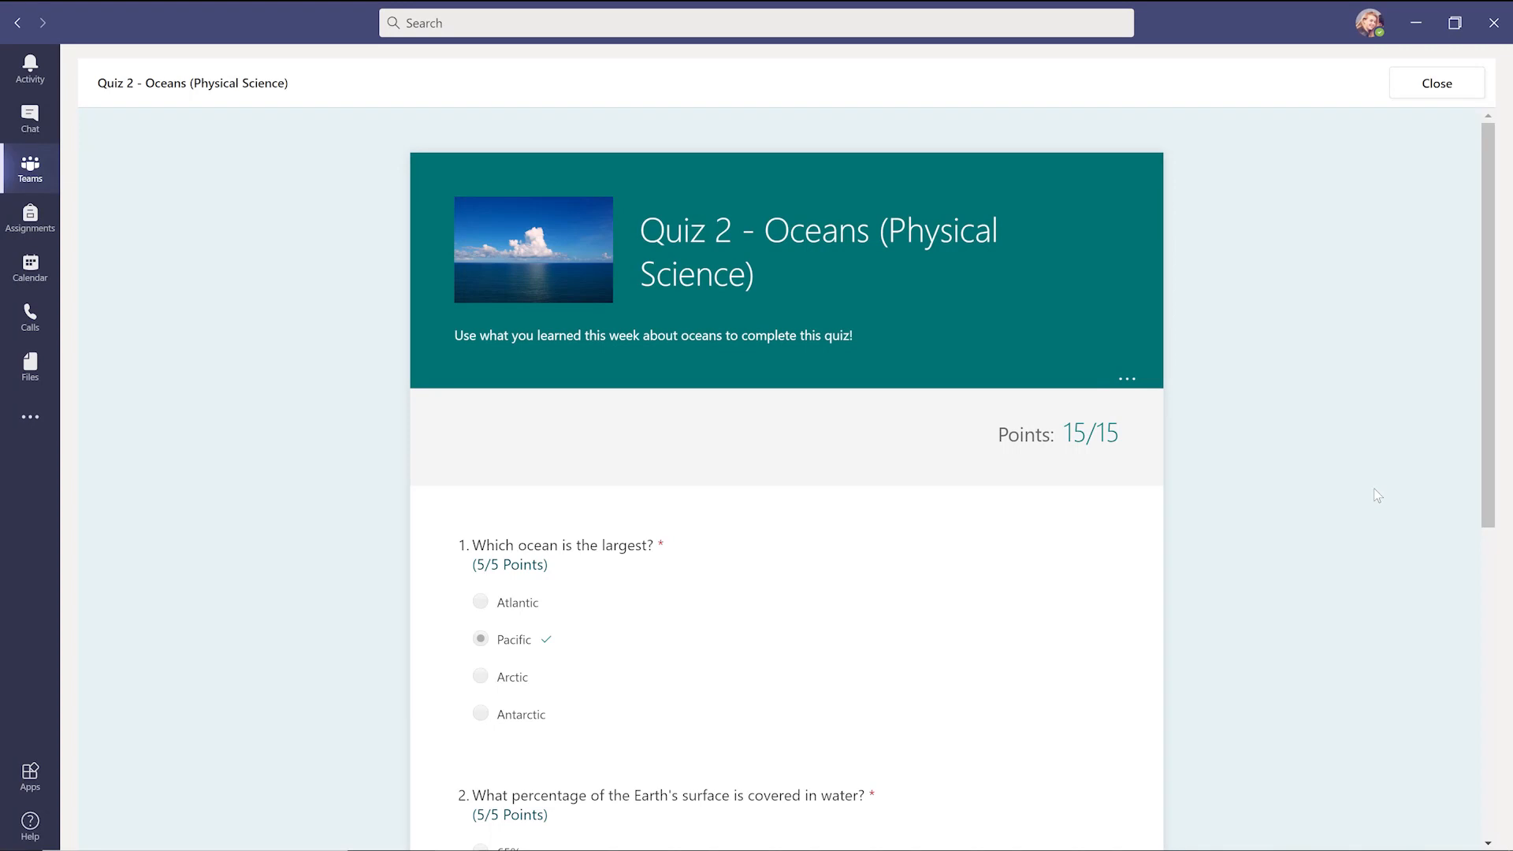
mouse_move(1386, 462)
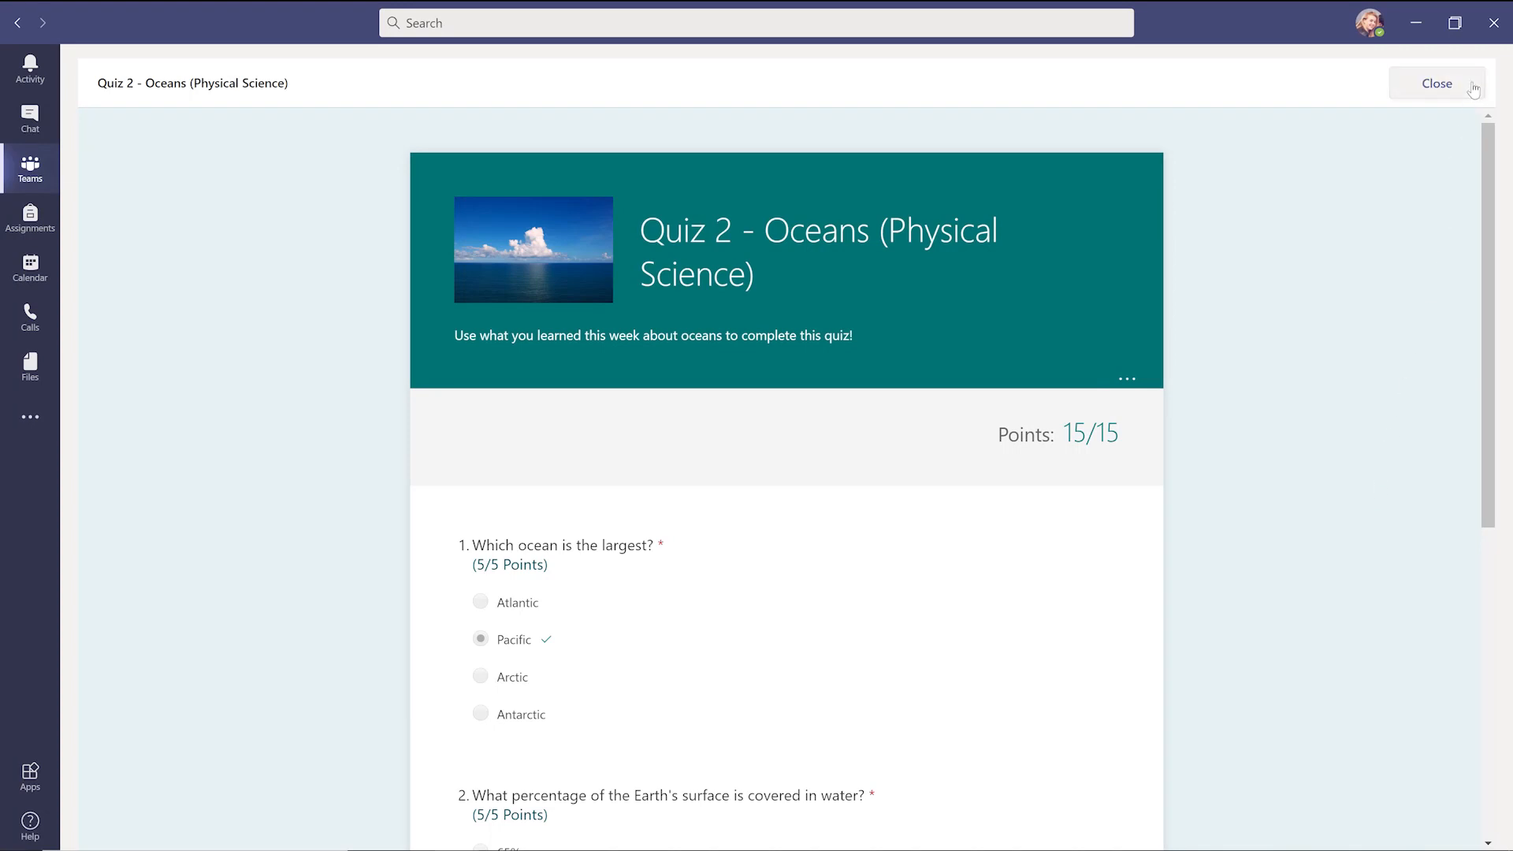
Step: Close the graded Quiz 2 - Oceans form to show the turned-in assignment
click(1438, 83)
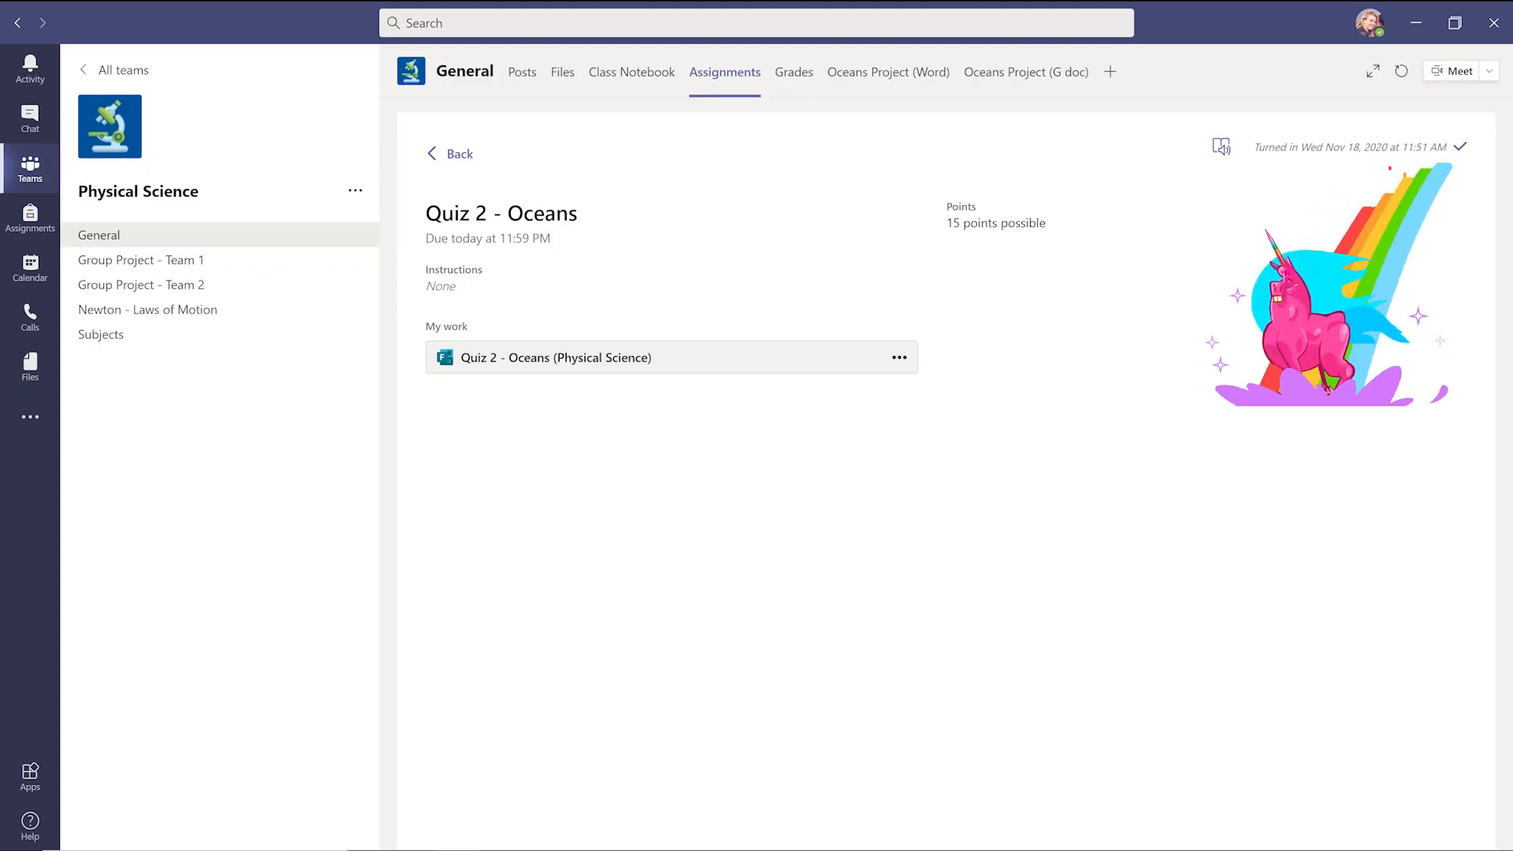